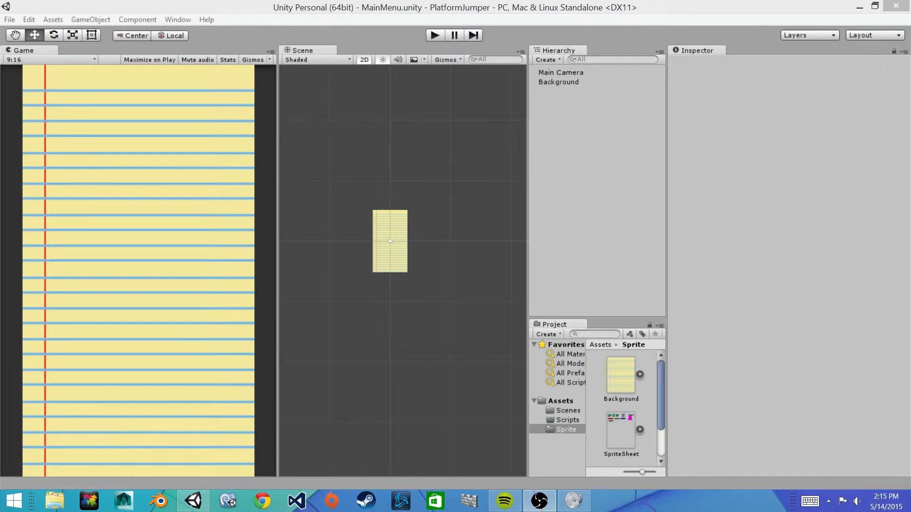
{"action": "mouse_move", "coordinate": [593, 334]}
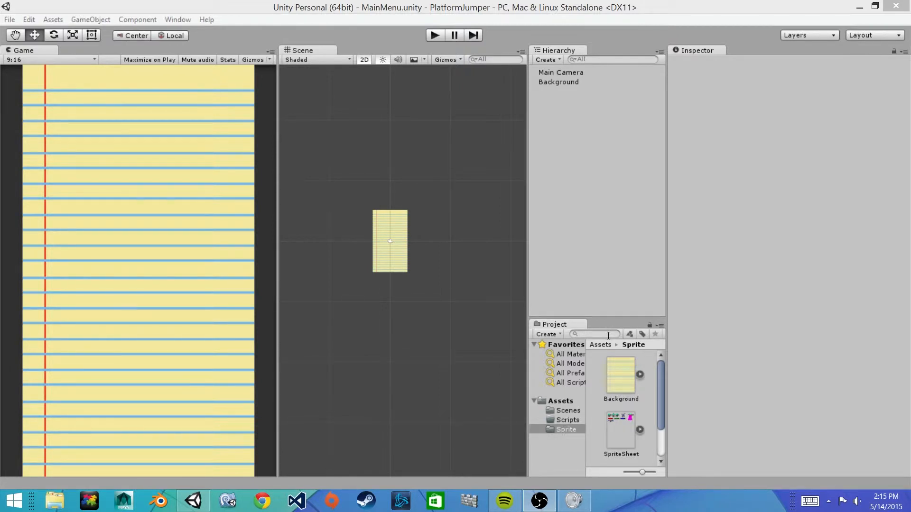
{"action": "mouse_move", "coordinate": [572, 432]}
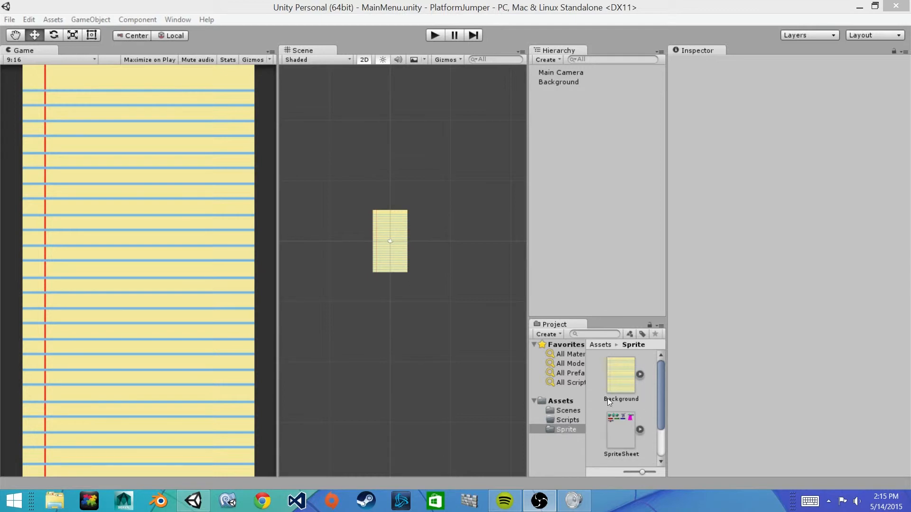
{"action": "mouse_move", "coordinate": [621, 425]}
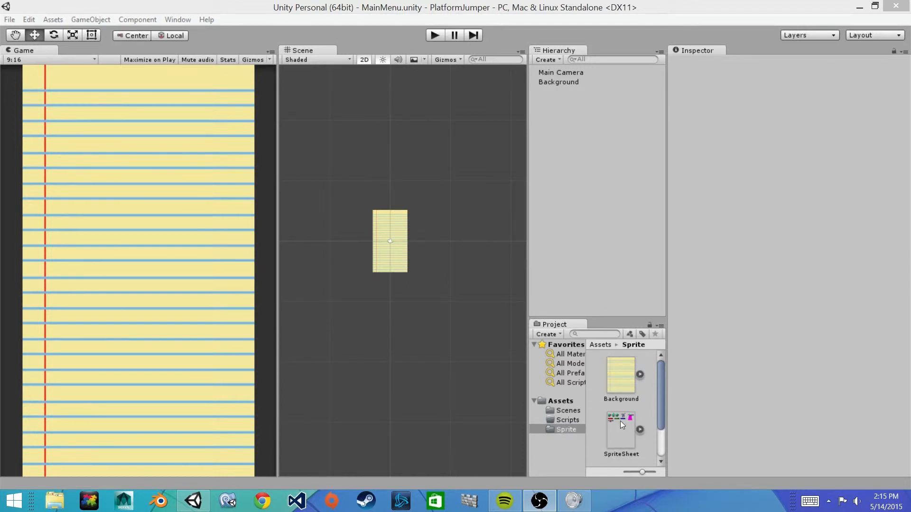
Step: Change the SpriteSheet texture's Sprite Mode from Single to Multiple in the Inspector
{"action": "left_click", "coordinate": [621, 430]}
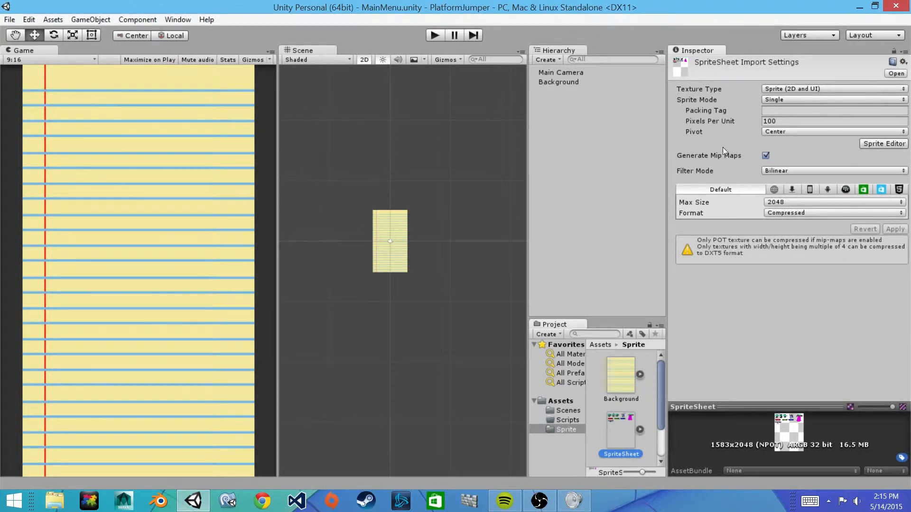
{"action": "mouse_move", "coordinate": [742, 224]}
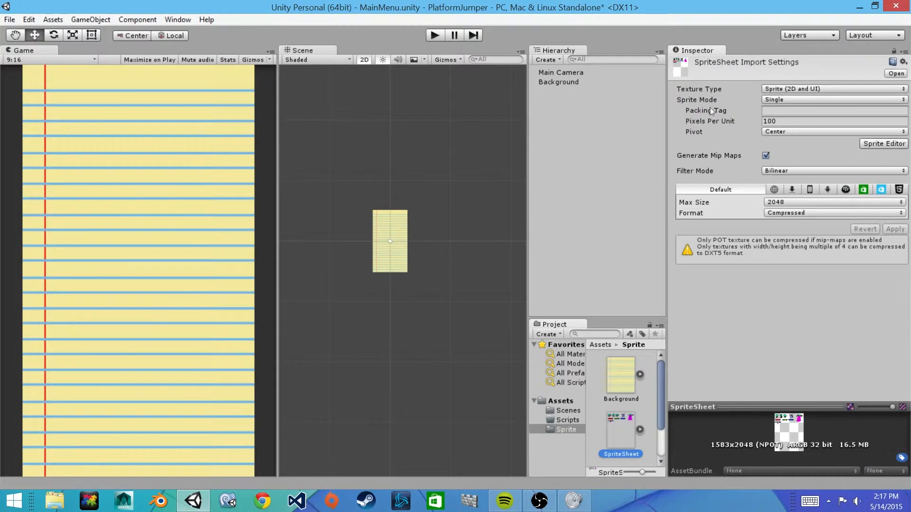
{"action": "left_click", "coordinate": [833, 99]}
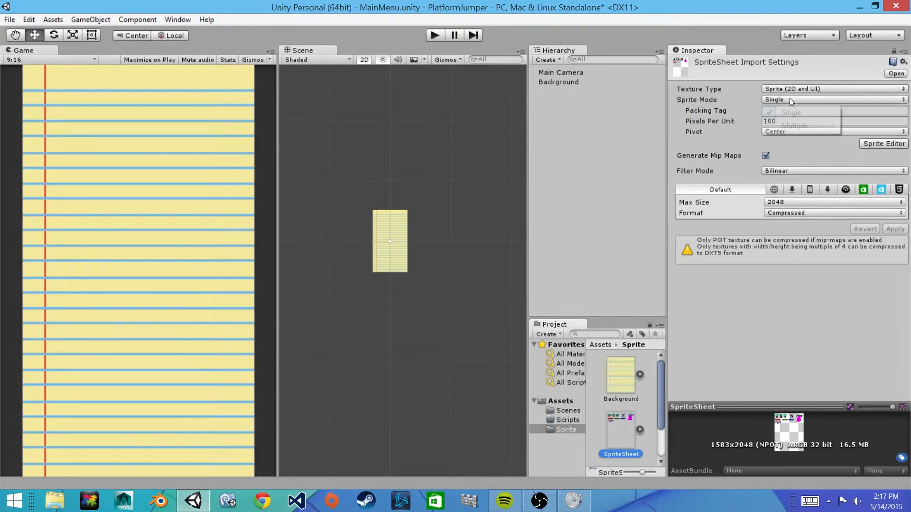
{"action": "left_click", "coordinate": [793, 127]}
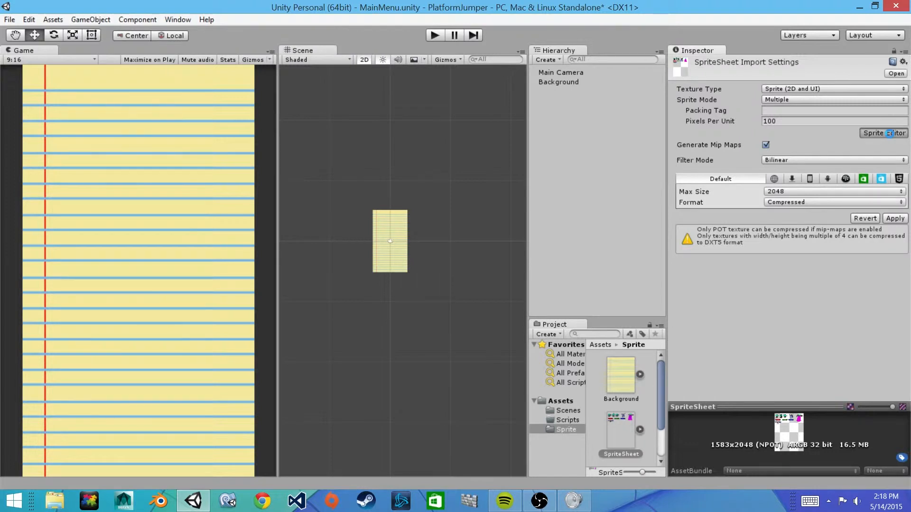
Step: Open the SpriteSheet texture in the Sprite Editor window
{"action": "left_click", "coordinate": [883, 132]}
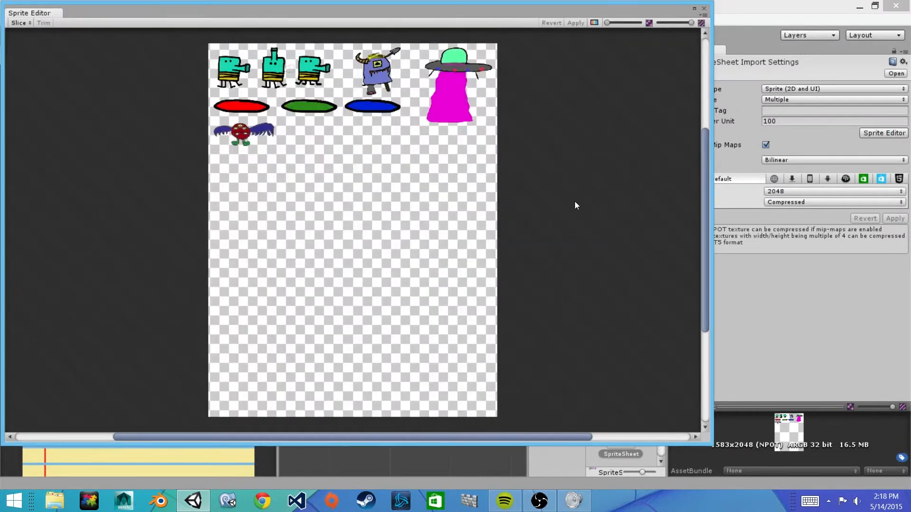
{"action": "mouse_move", "coordinate": [534, 257]}
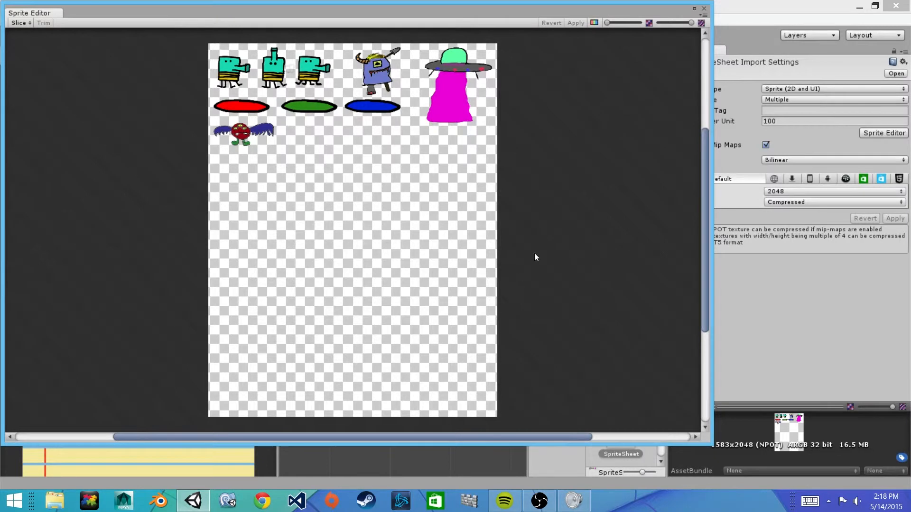
{"action": "mouse_move", "coordinate": [259, 158]}
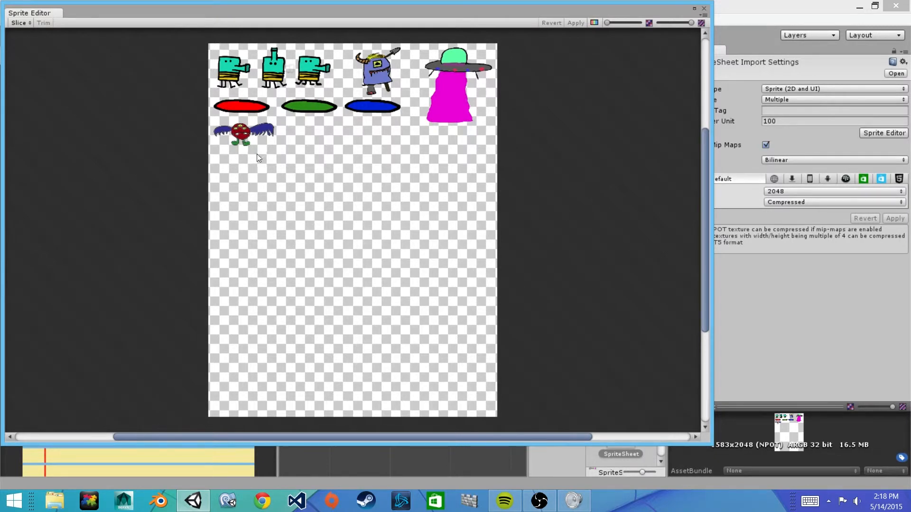
{"action": "mouse_move", "coordinate": [442, 122]}
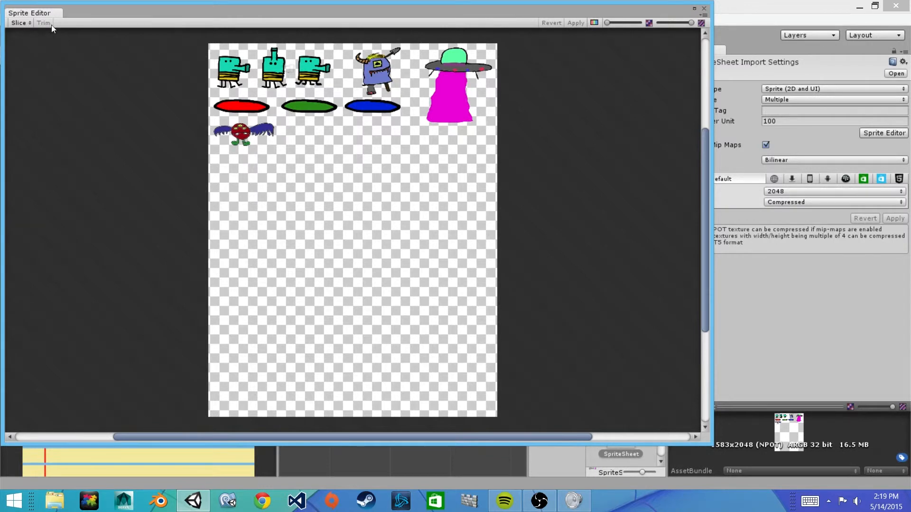
Step: Slice the sprite sheet automatically using the Smart method
{"action": "left_click", "coordinate": [19, 23]}
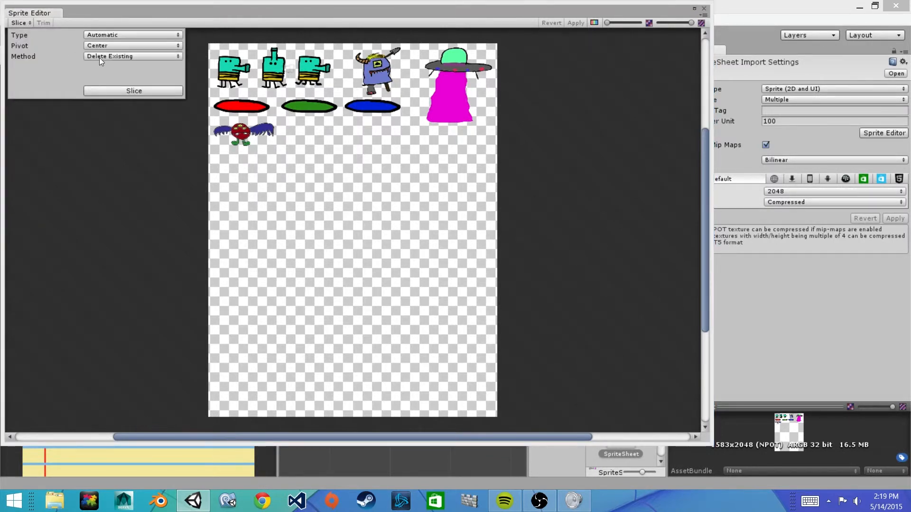
{"action": "left_click", "coordinate": [132, 56]}
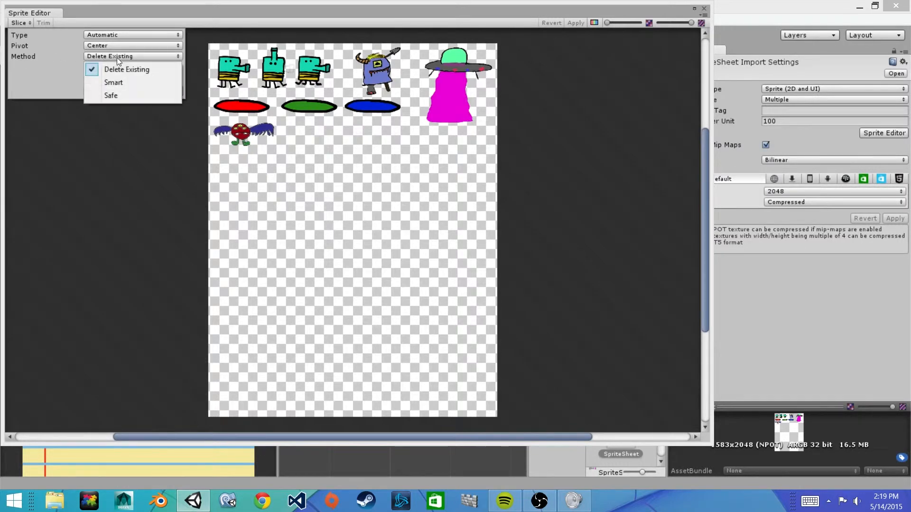
{"action": "left_click", "coordinate": [114, 82]}
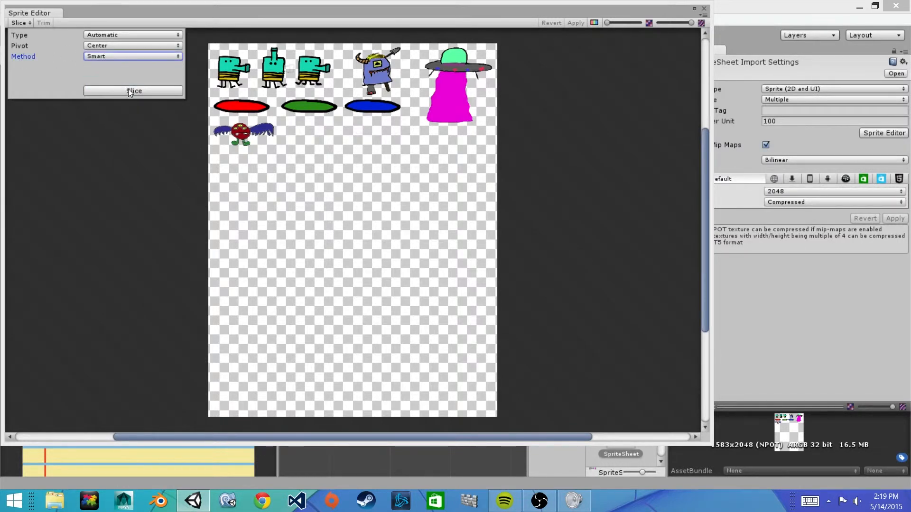
{"action": "left_click", "coordinate": [133, 91]}
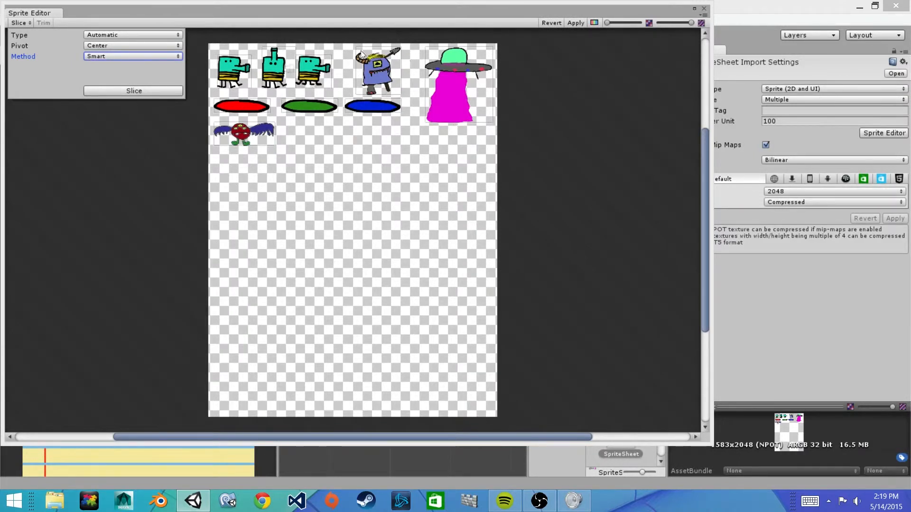
{"action": "mouse_move", "coordinate": [394, 98]}
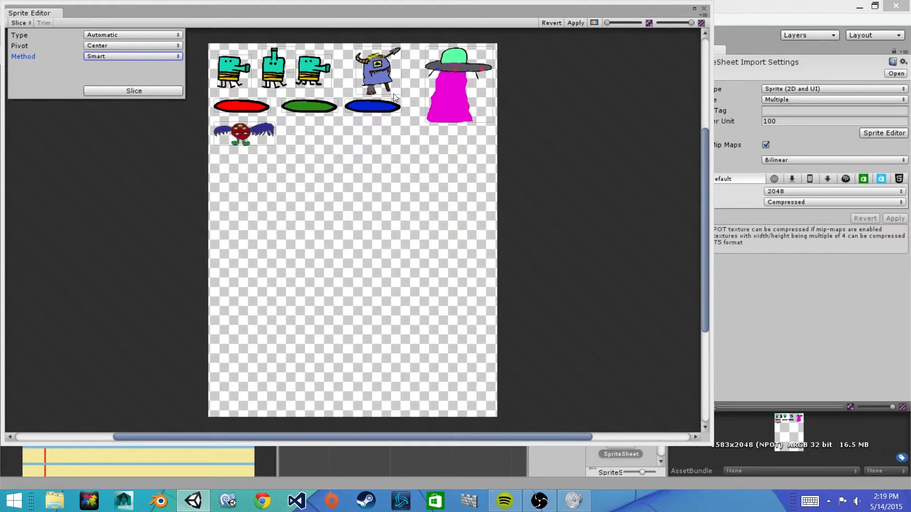
{"action": "mouse_move", "coordinate": [487, 94]}
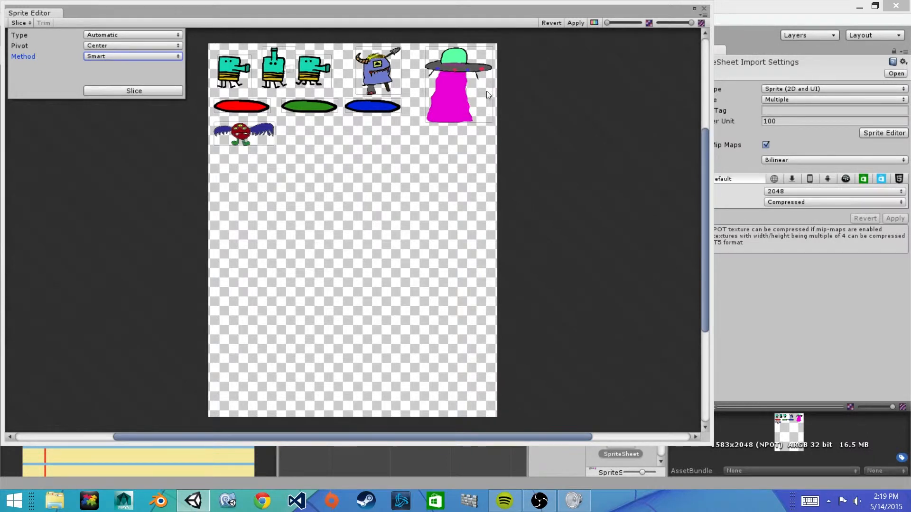
{"action": "mouse_move", "coordinate": [434, 126]}
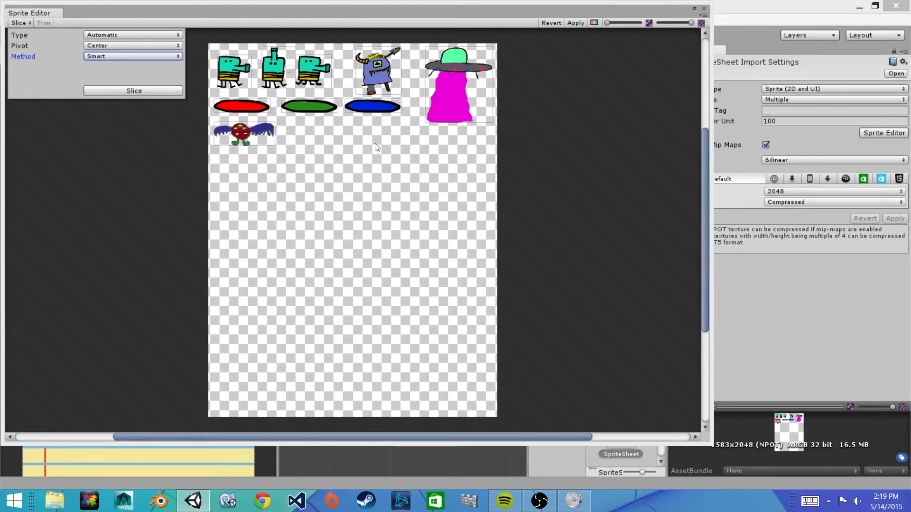
{"action": "mouse_move", "coordinate": [274, 118]}
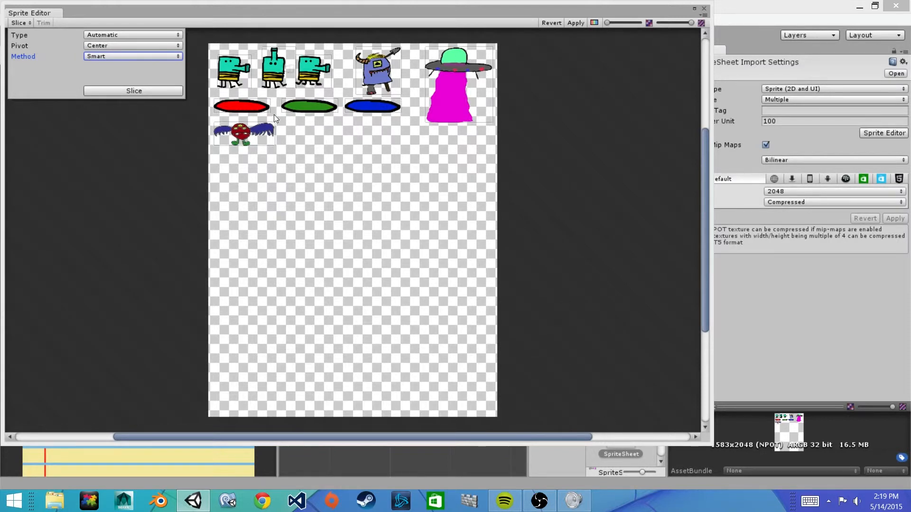
{"action": "mouse_move", "coordinate": [246, 70]}
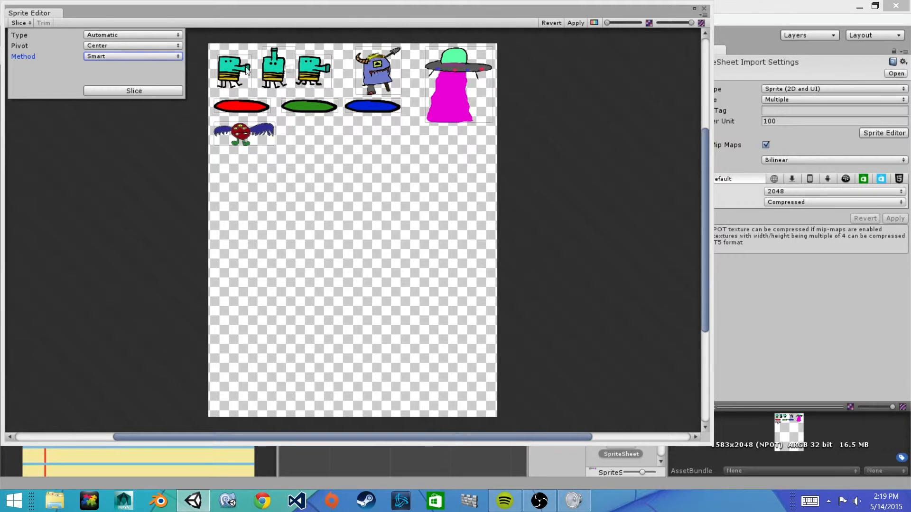
{"action": "mouse_move", "coordinate": [218, 54]}
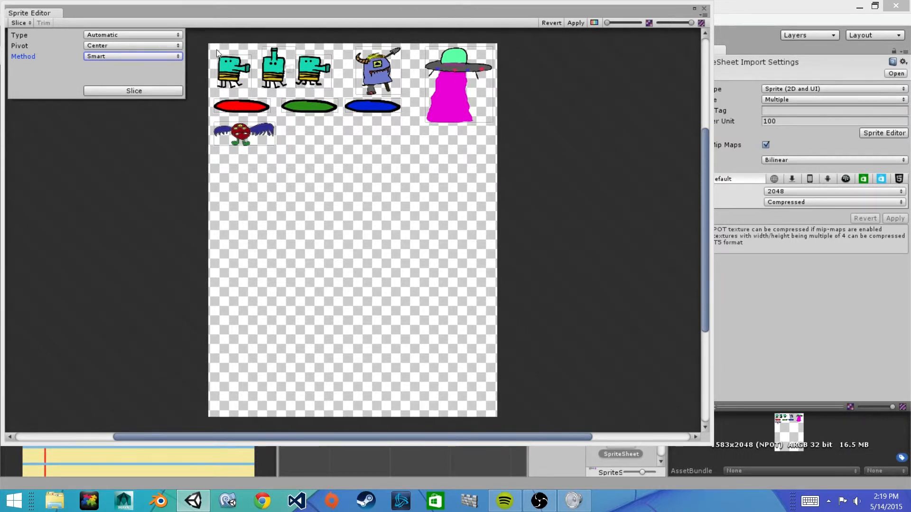
{"action": "mouse_move", "coordinate": [330, 68]}
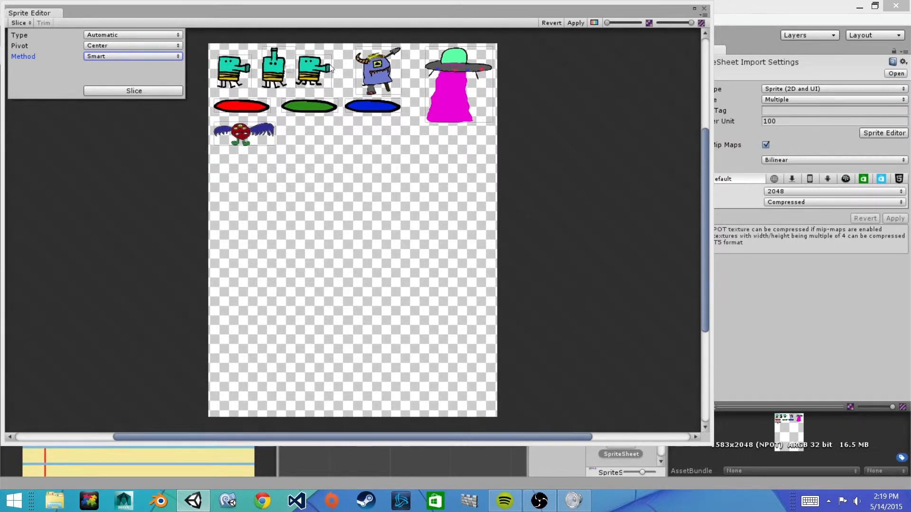
{"action": "mouse_move", "coordinate": [447, 237]}
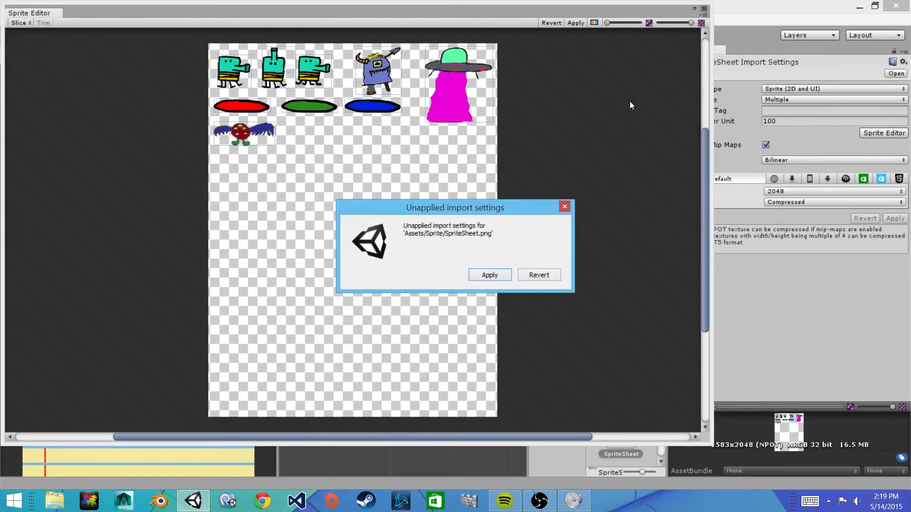
Step: Apply the unapplied import settings to save the SpriteSheet slicing
{"action": "left_click", "coordinate": [488, 274]}
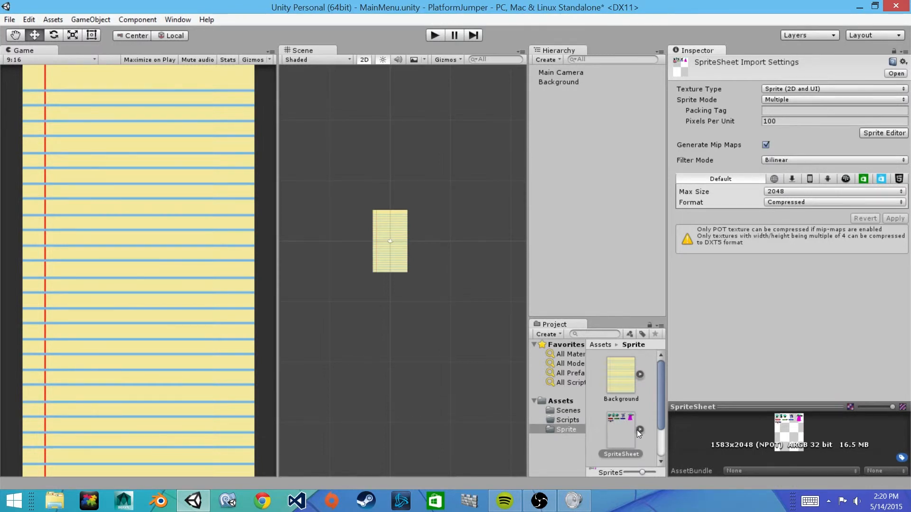
{"action": "mouse_move", "coordinate": [641, 433]}
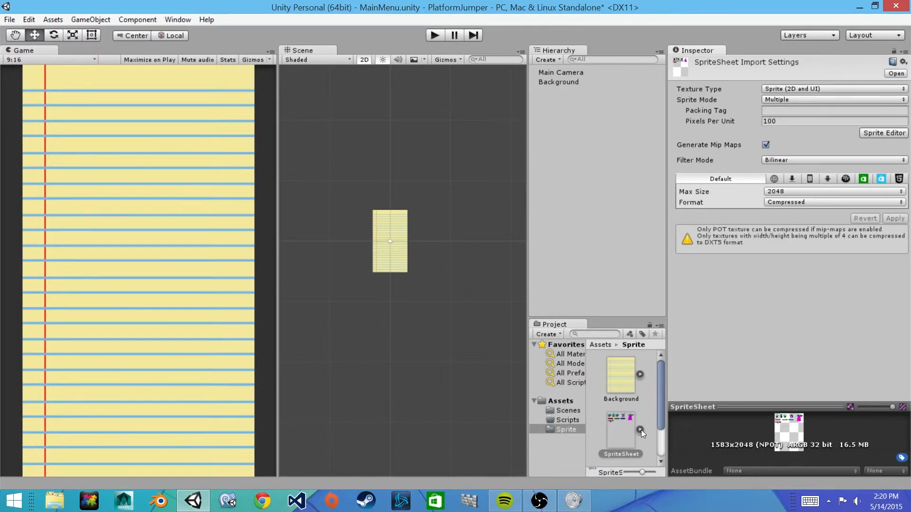
Step: Inspect the sliced sprites SpriteSheet_0 and another beneath SpriteSheet in the Project panel
{"action": "scroll", "scroll_direction": "down", "scroll_amount": 3}
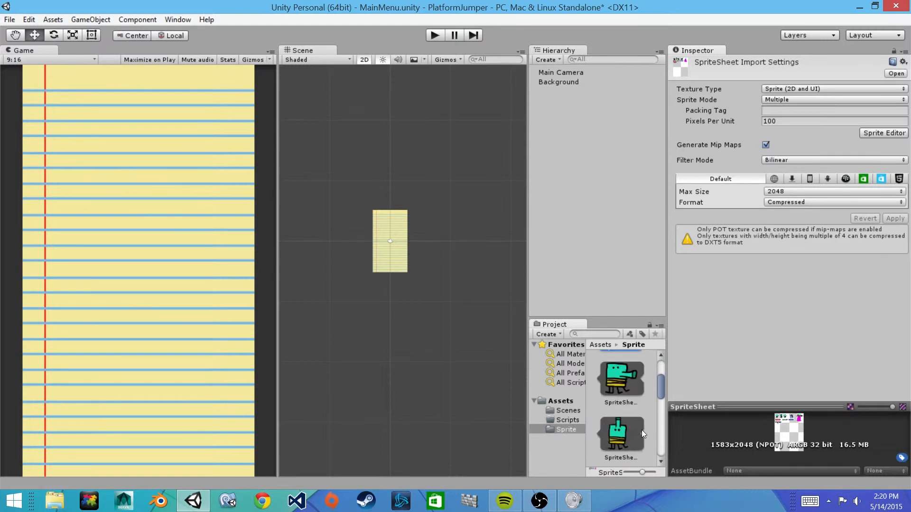
{"action": "mouse_move", "coordinate": [631, 443]}
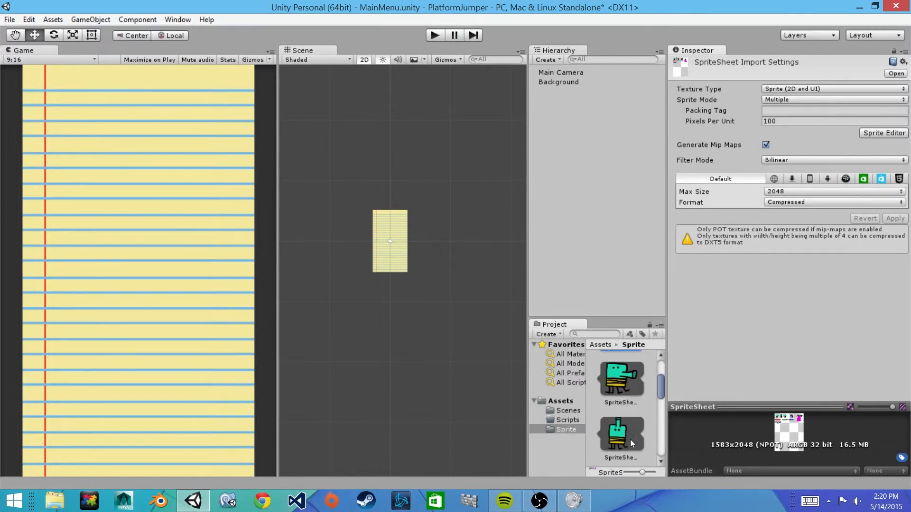
{"action": "left_click", "coordinate": [620, 377]}
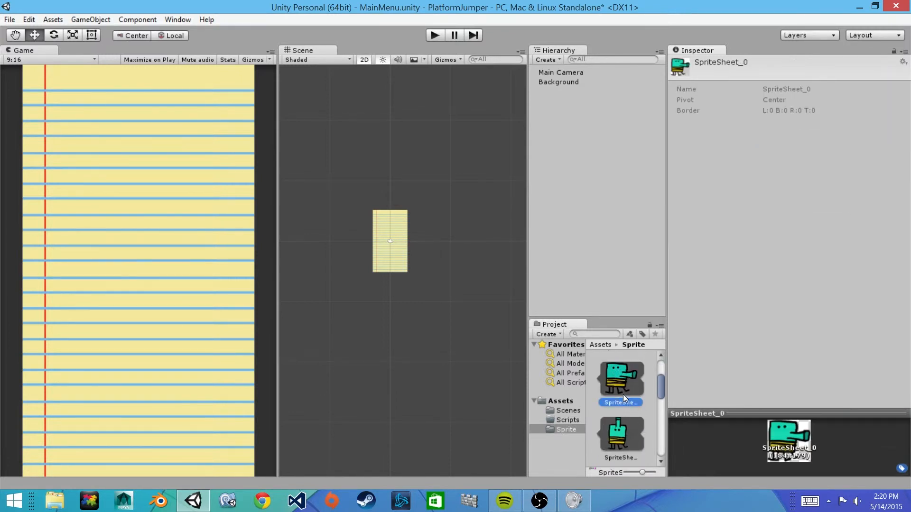
{"action": "mouse_move", "coordinate": [623, 391]}
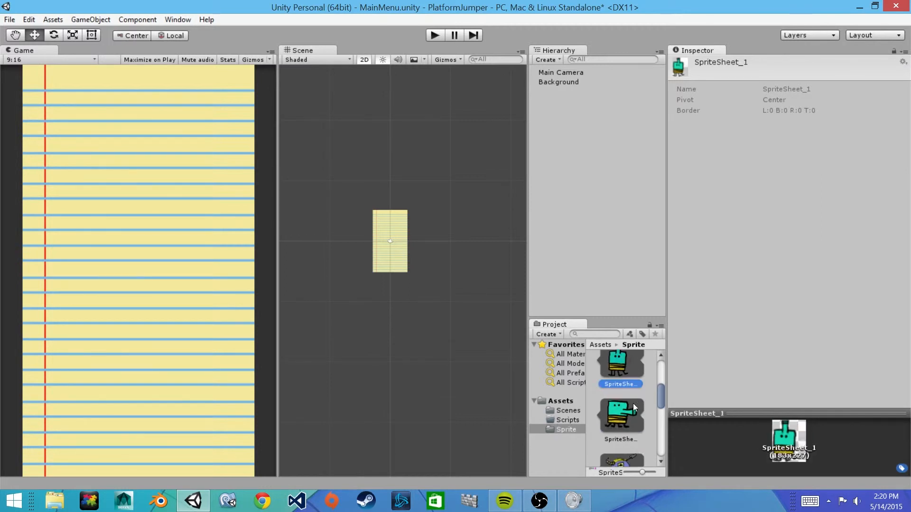
{"action": "left_click", "coordinate": [621, 401]}
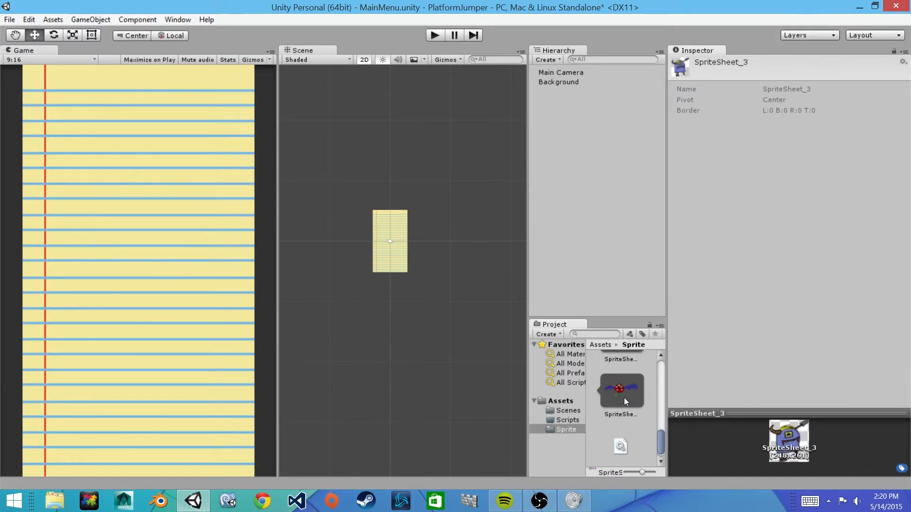
{"action": "scroll", "scroll_direction": "up", "scroll_amount": 3}
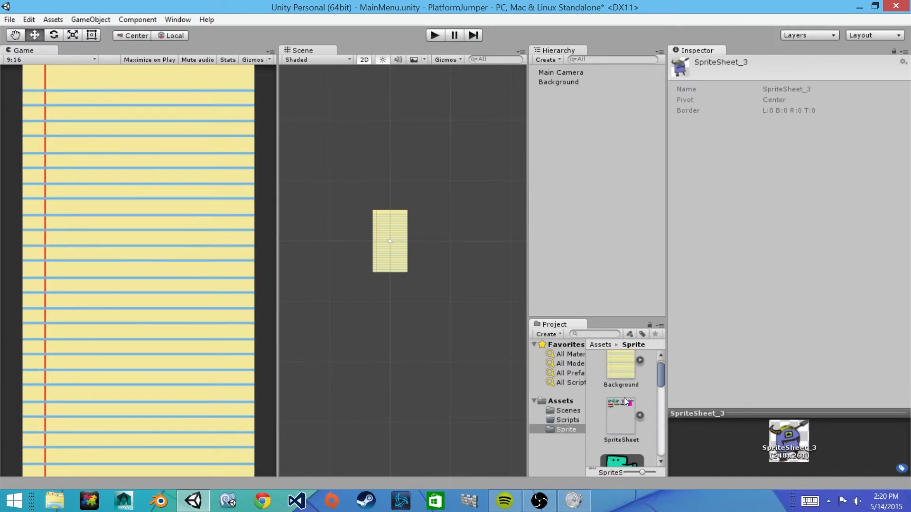
{"action": "scroll", "scroll_direction": "up", "scroll_amount": 3}
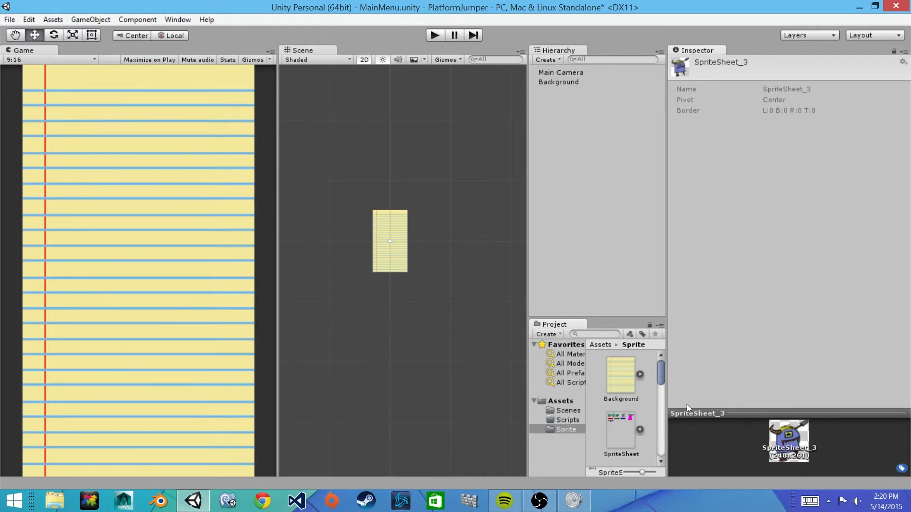
{"action": "mouse_move", "coordinate": [210, 230]}
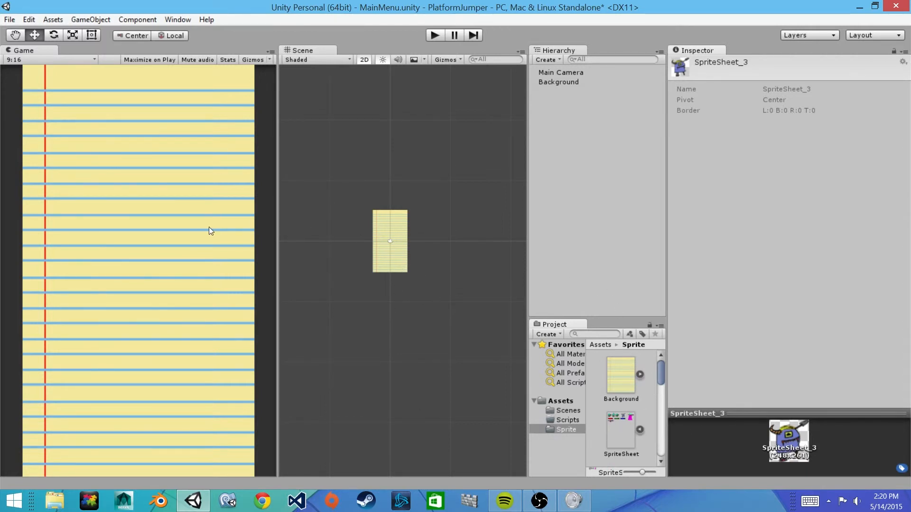
{"action": "scroll", "scroll_direction": "down", "scroll_amount": 3}
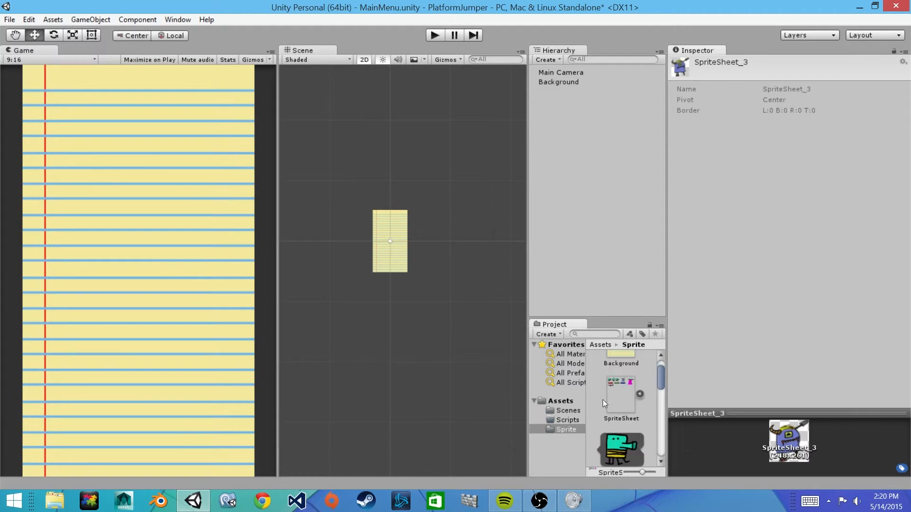
{"action": "mouse_move", "coordinate": [632, 456]}
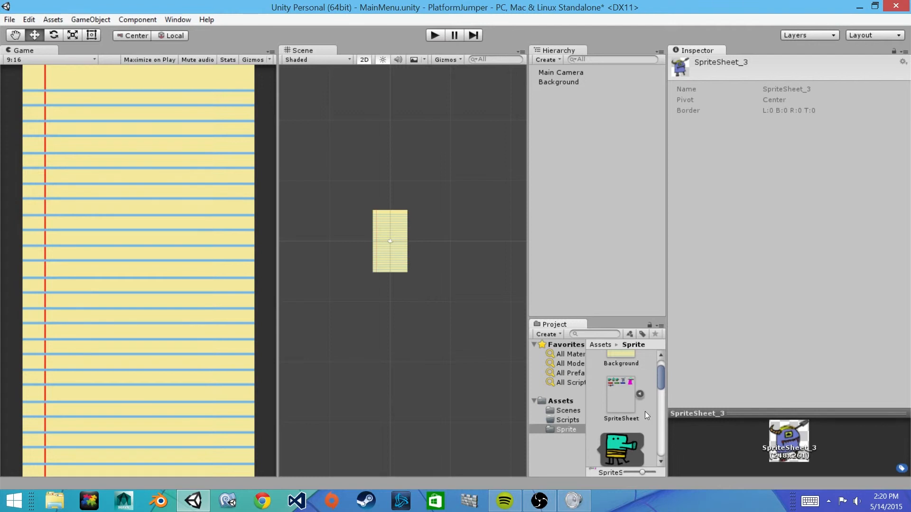
{"action": "mouse_move", "coordinate": [622, 438]}
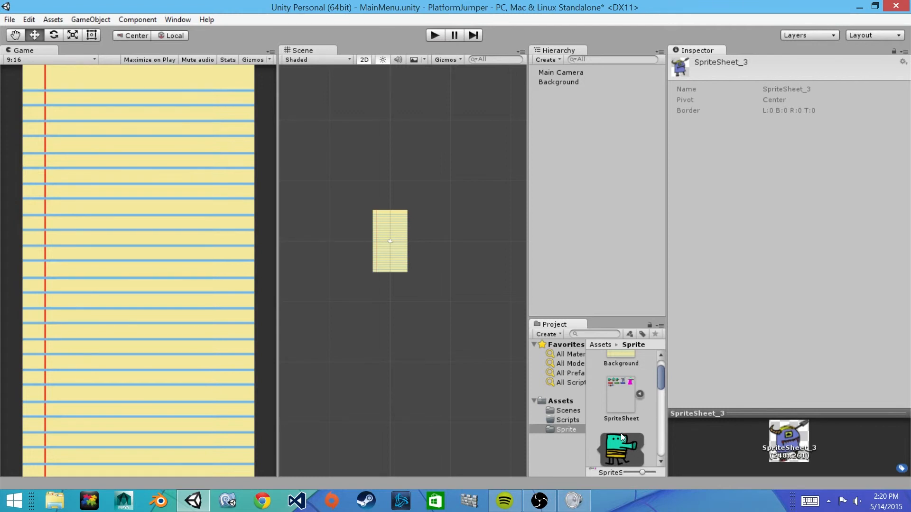